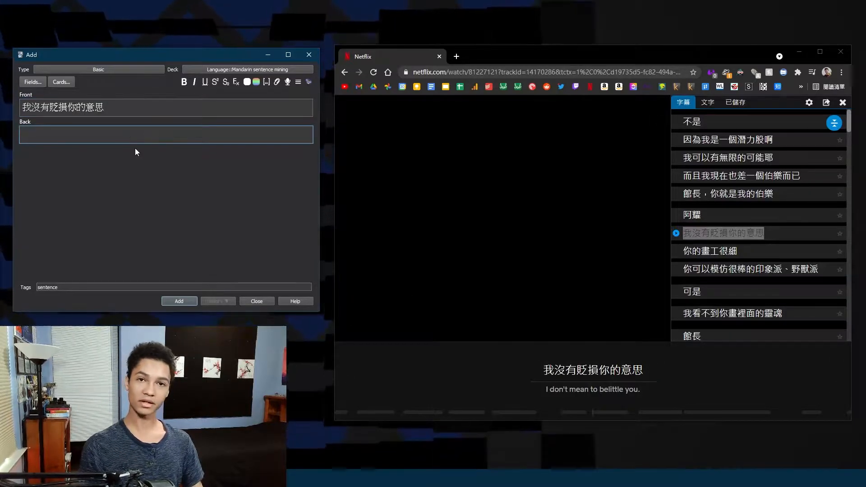
Enter "I don't mean to belittle you." in the card's Back field
left_click(166, 135)
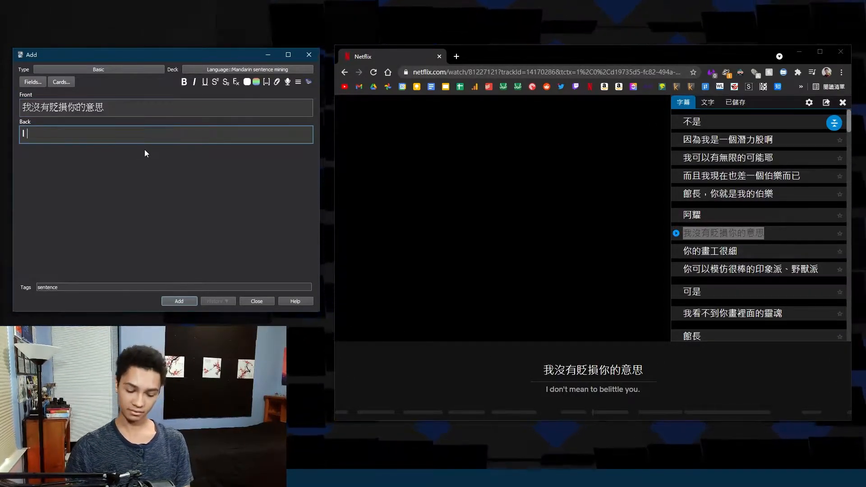
type("I don't mean to belitt")
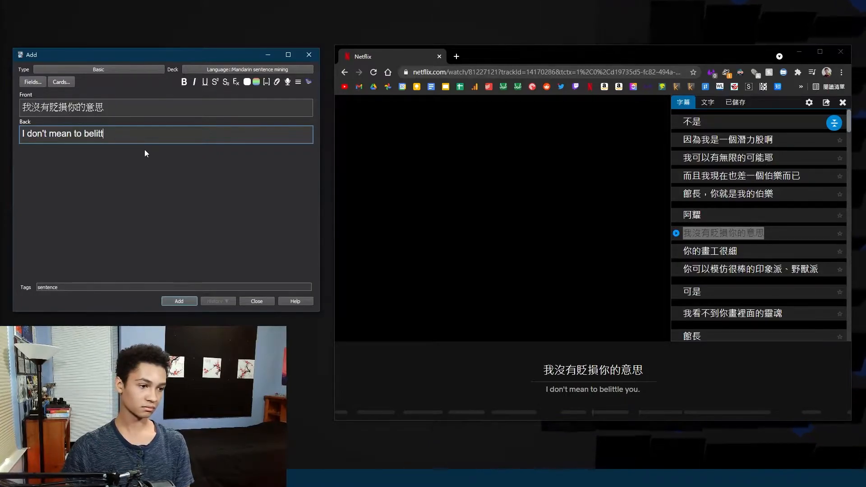
type("le you.")
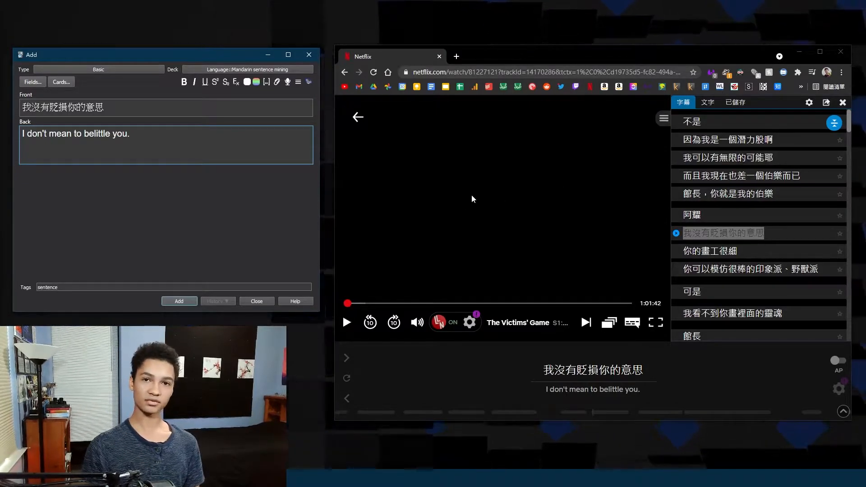
mouse_move(491, 199)
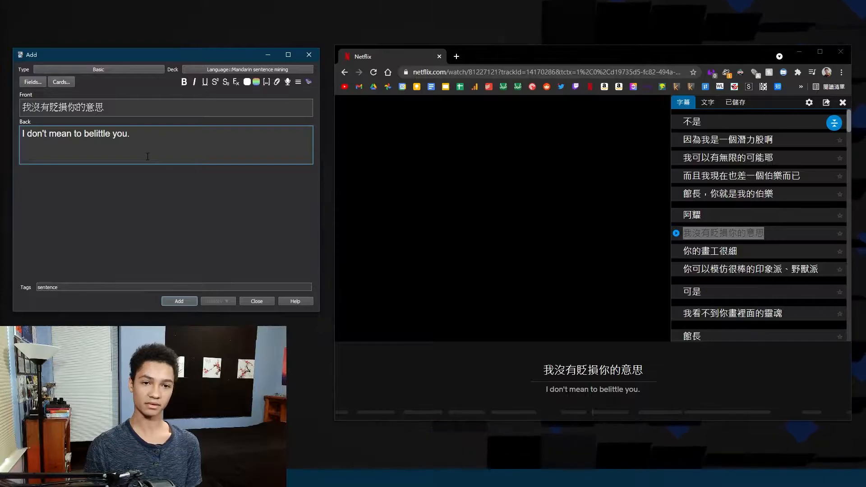
Add the note "(talking poorly about one's art)" and place the caret for the vocabulary line
type("(talking")
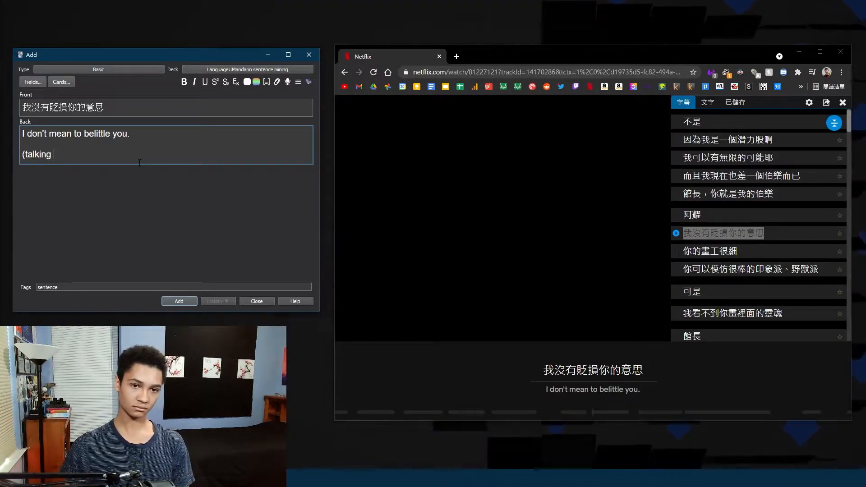
type("poorly about o")
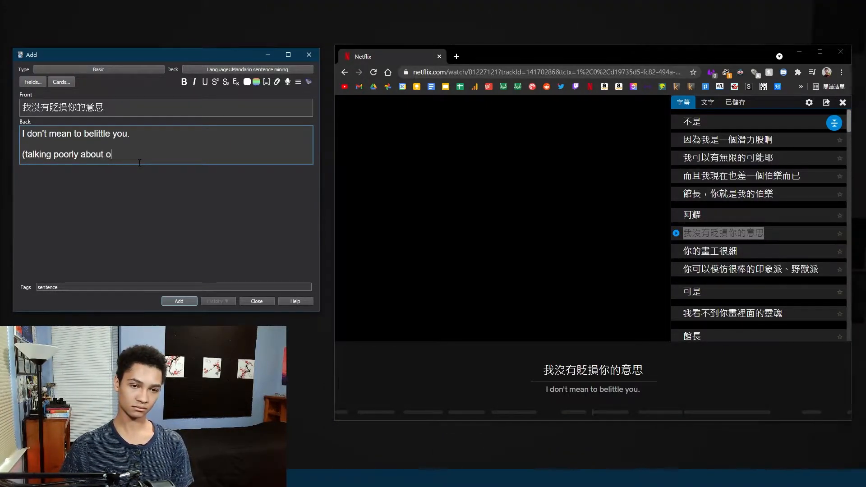
type("ne's art")
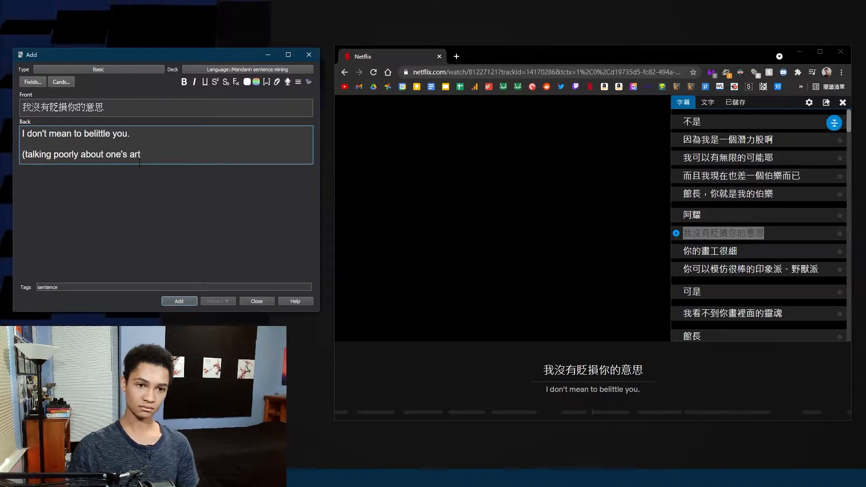
type(")")
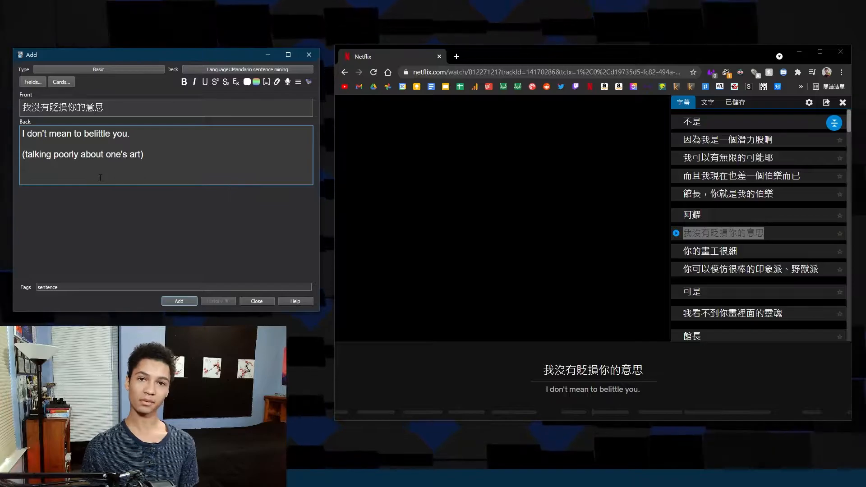
double_click(56, 107)
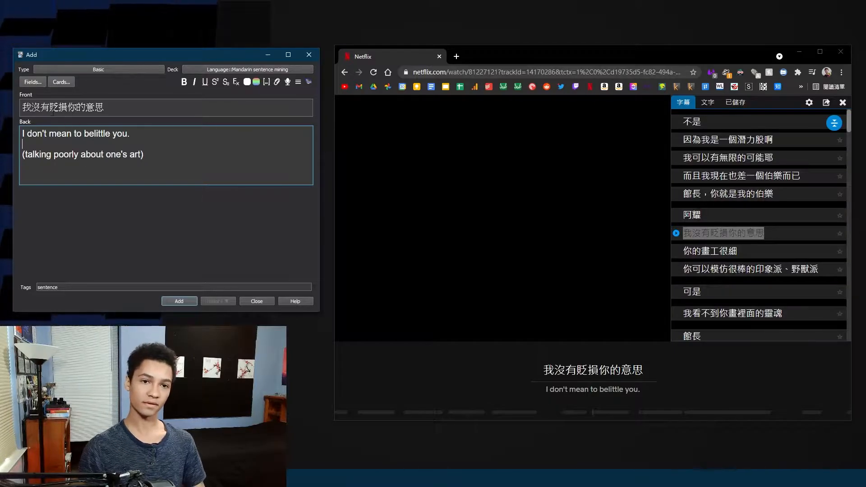
Write the line "貶損 - bian3 sun3: to mock, to disparage, to belittle" on the back
type("貶損")
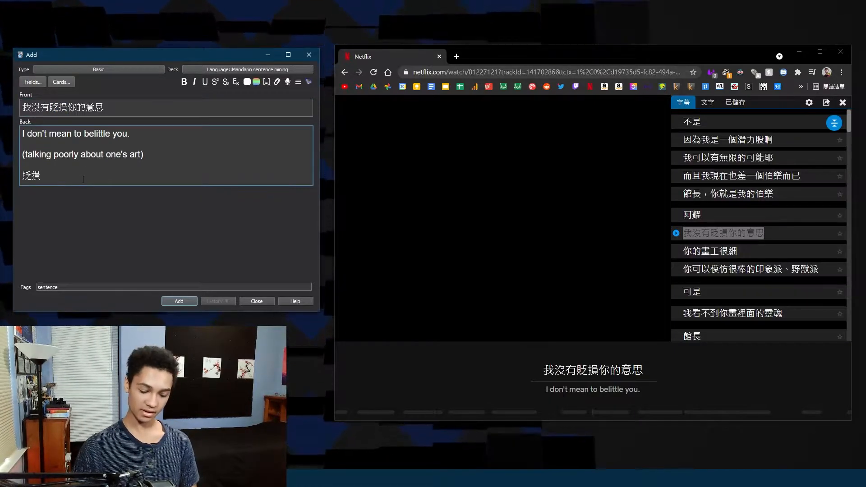
type(": to")
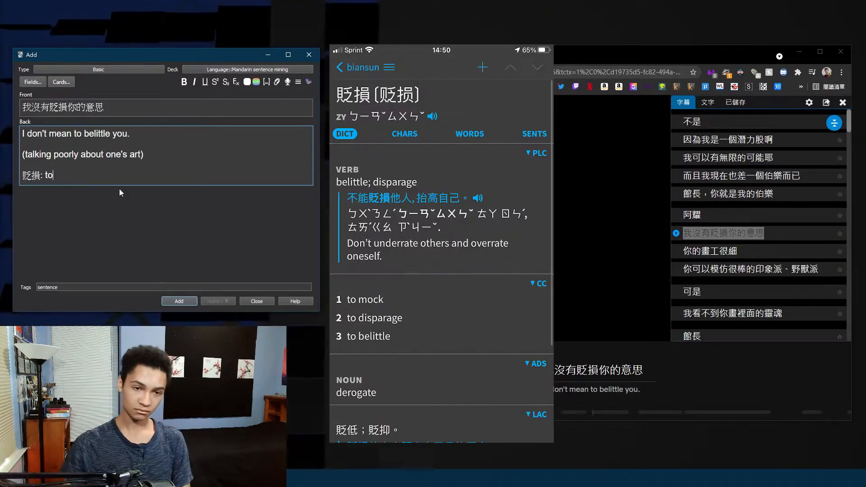
type("- bian3 sun3")
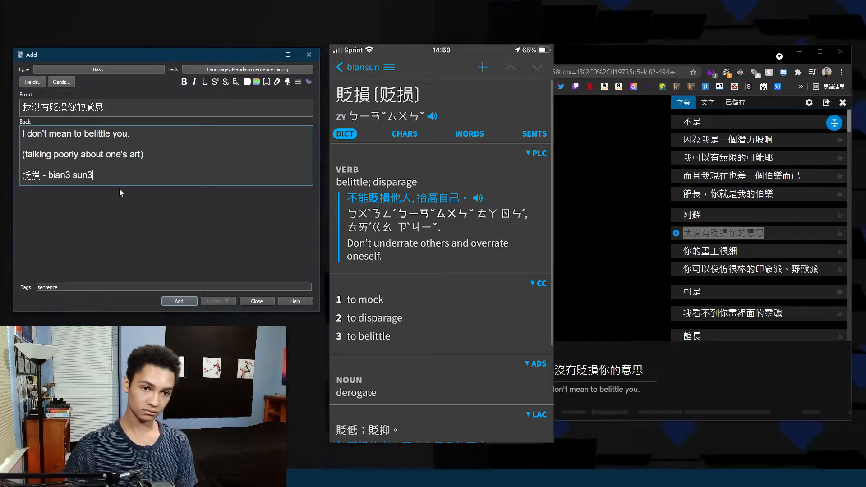
type(": to mock, to disparage")
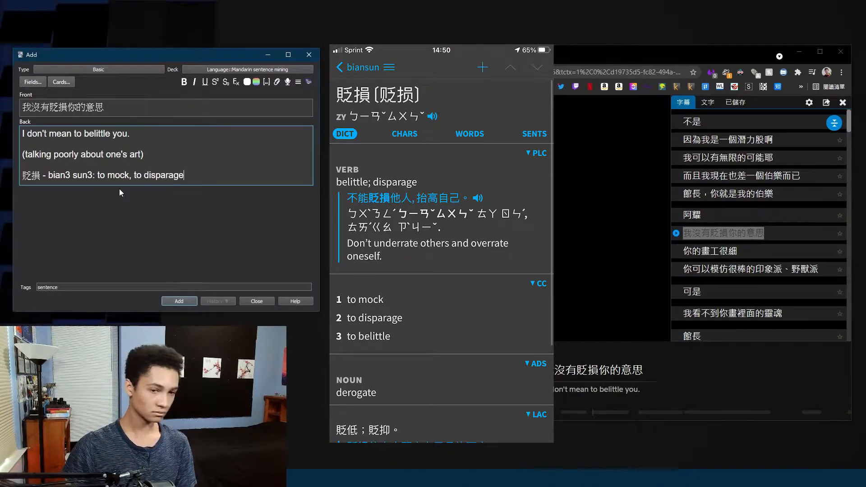
type(", to belittle")
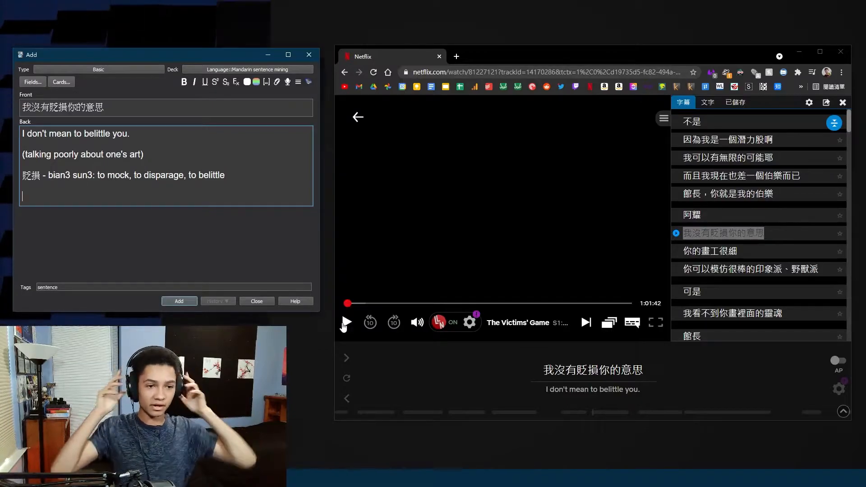
Replay the line 我沒有貶損你的意思, record it as an mp3 with ShareX, and close the VLC preview
left_click(345, 322)
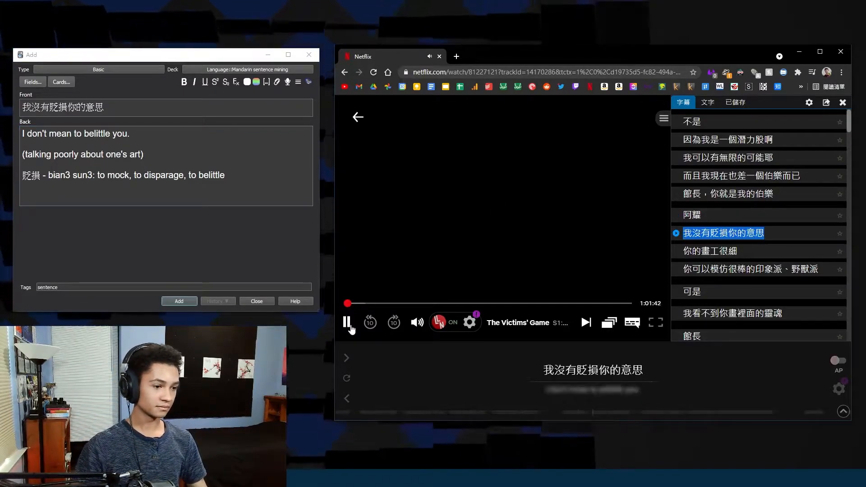
left_click(347, 323)
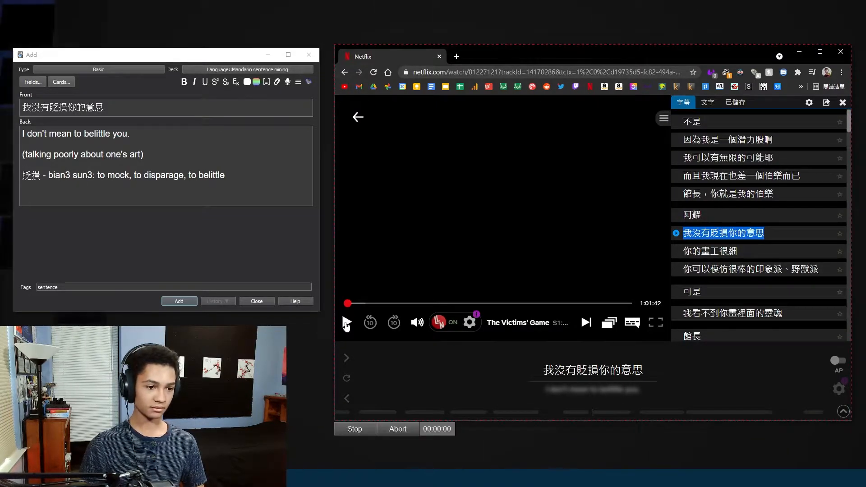
left_click(346, 324)
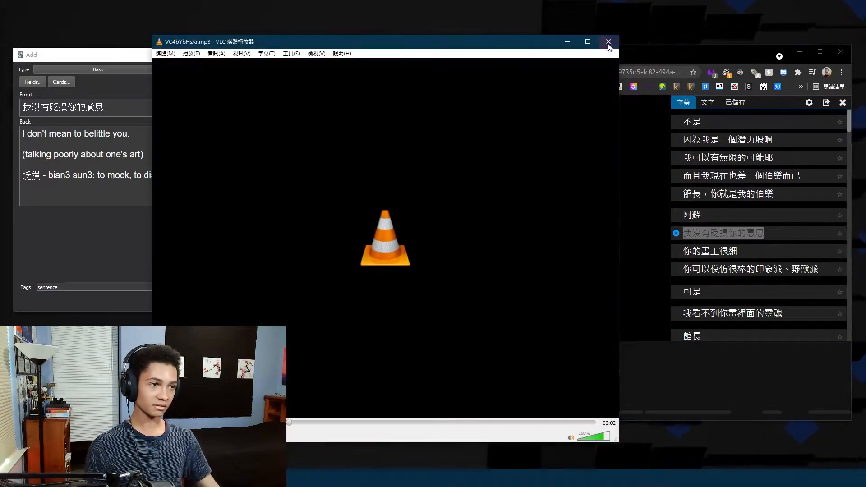
left_click(609, 41)
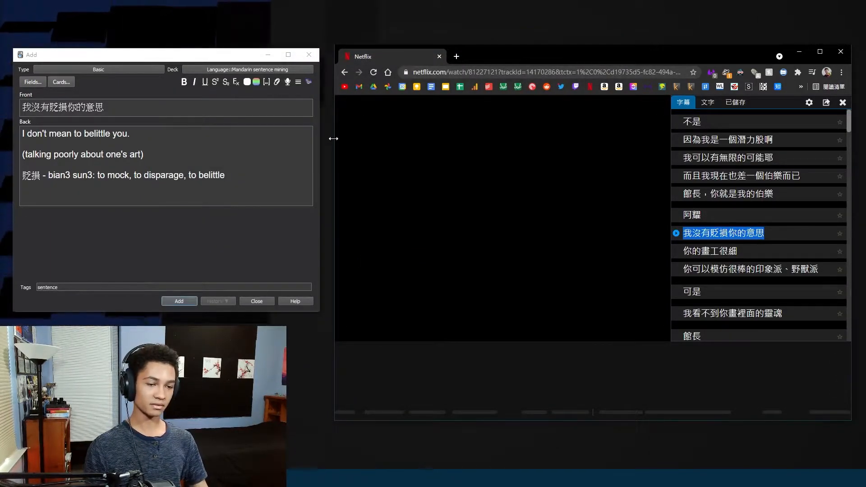
mouse_move(564, 37)
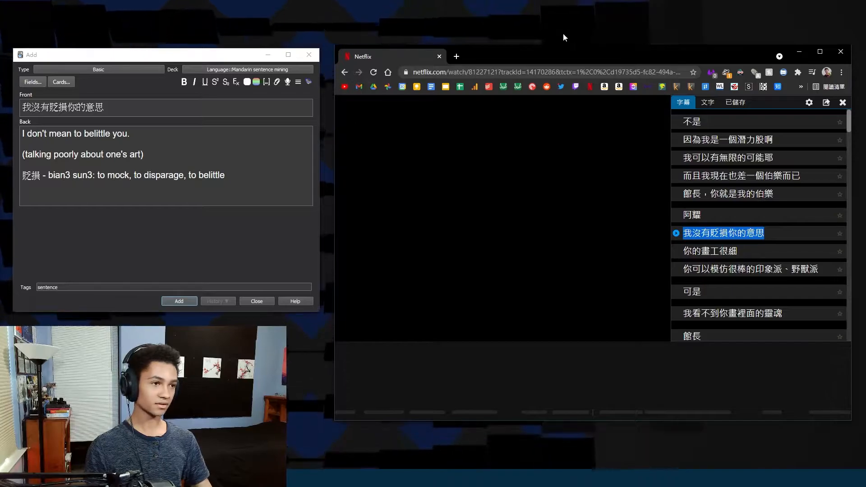
mouse_move(530, 52)
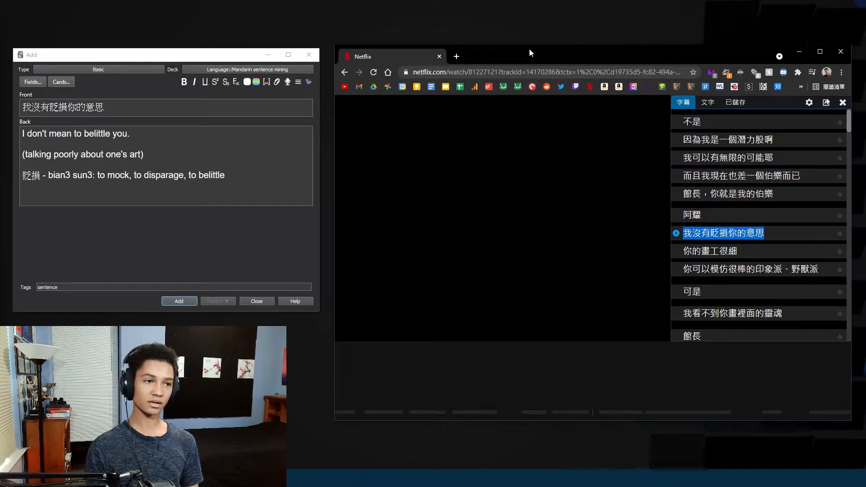
mouse_move(472, 216)
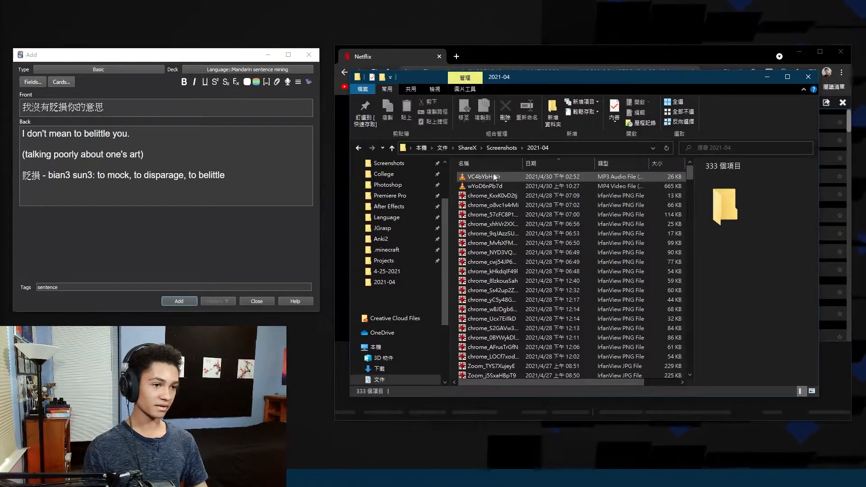
Select and play the VC4bYbHsXr mp3 clip in the 2021-04 Screenshots folder
left_click(484, 176)
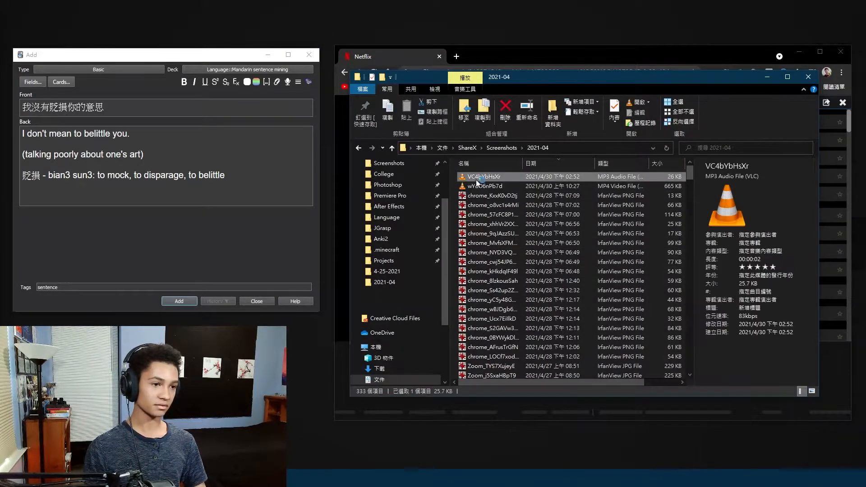
double_click(490, 176)
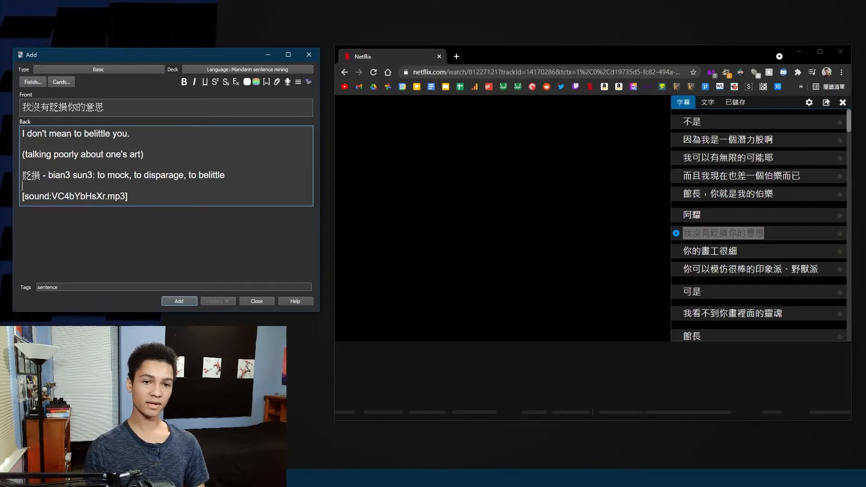
Insert the [sound:VC4bYbHsXr.mp3] tag into the Back field below the vocabulary line
double_click(66, 175)
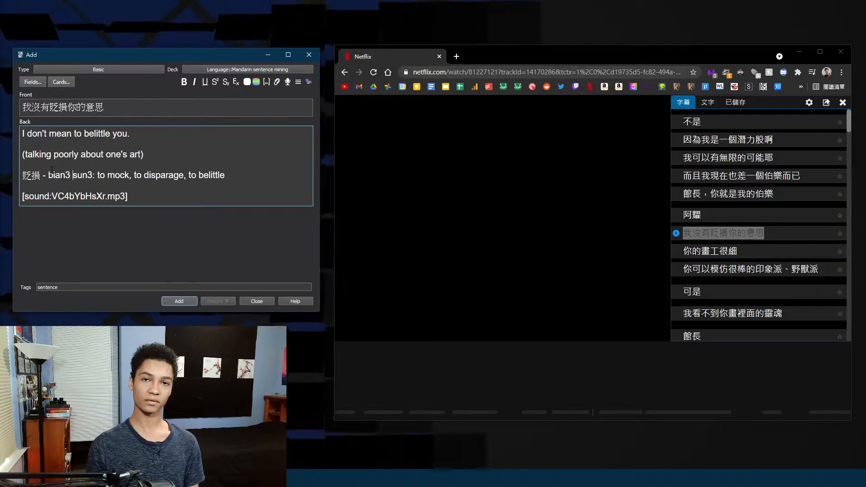
left_click(166, 107)
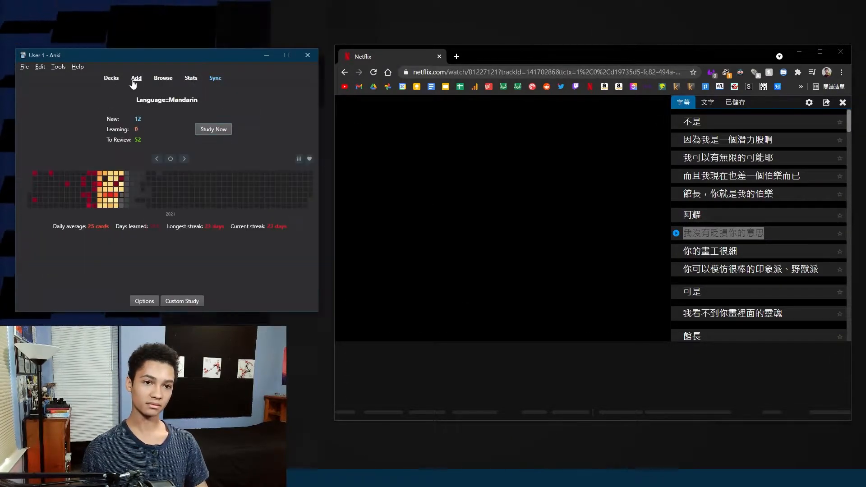
Add a Basic card: front 貶損, back "To mock, to disparage, to belittle - bian3 sun3"
left_click(136, 77)
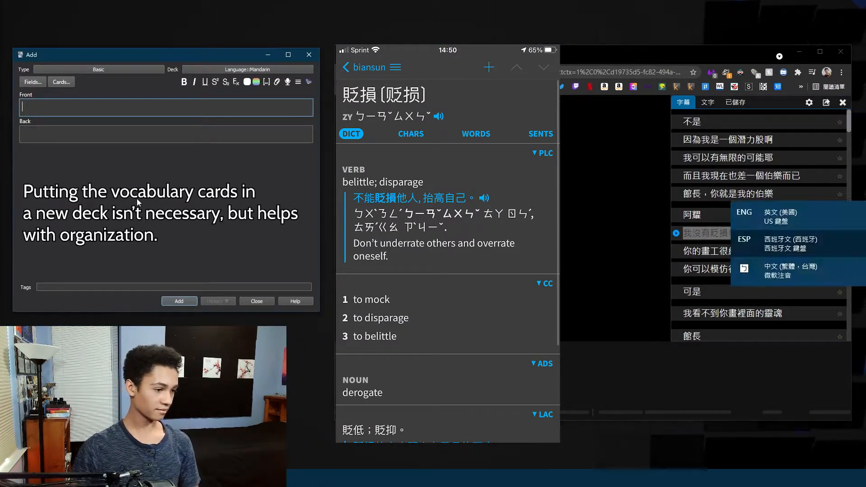
type("bian")
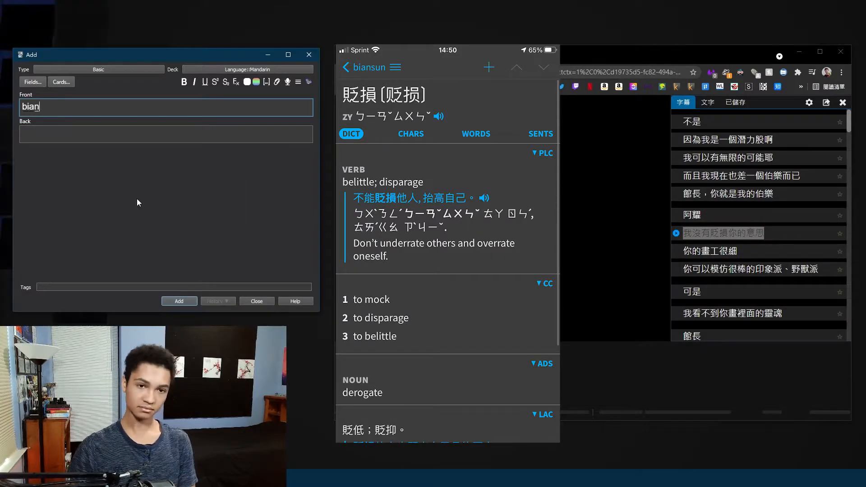
type("贬损")
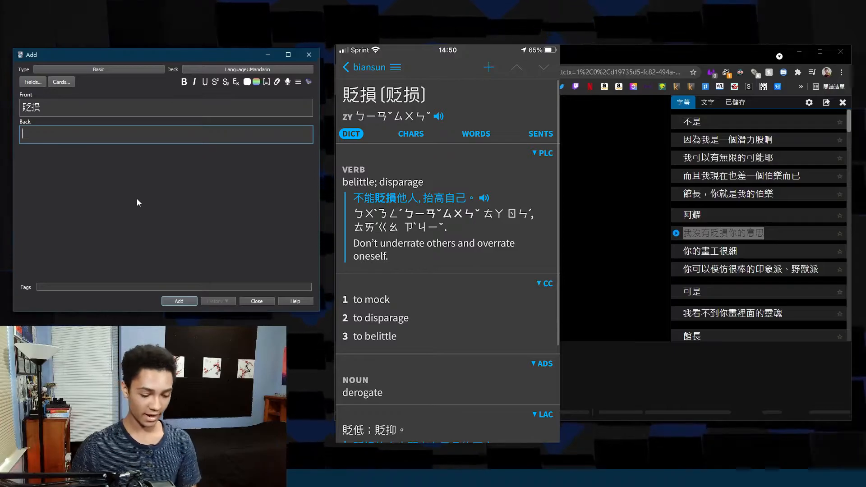
type("To mock, to disparage, to")
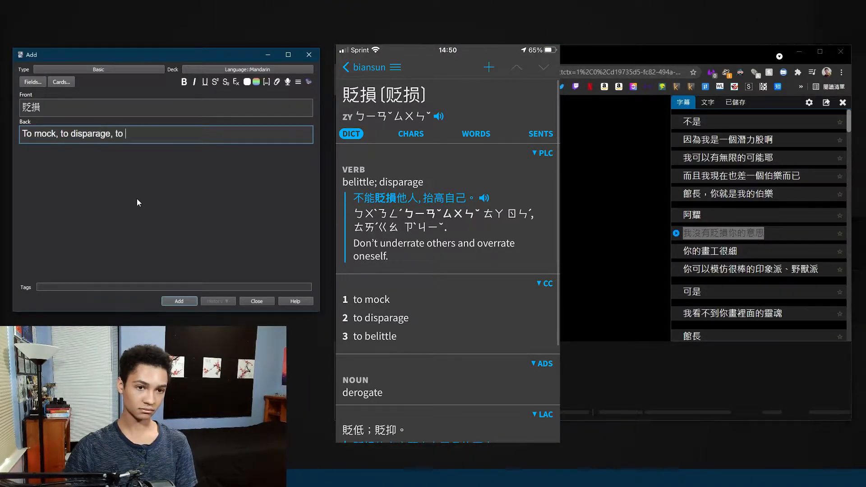
type("belittle")
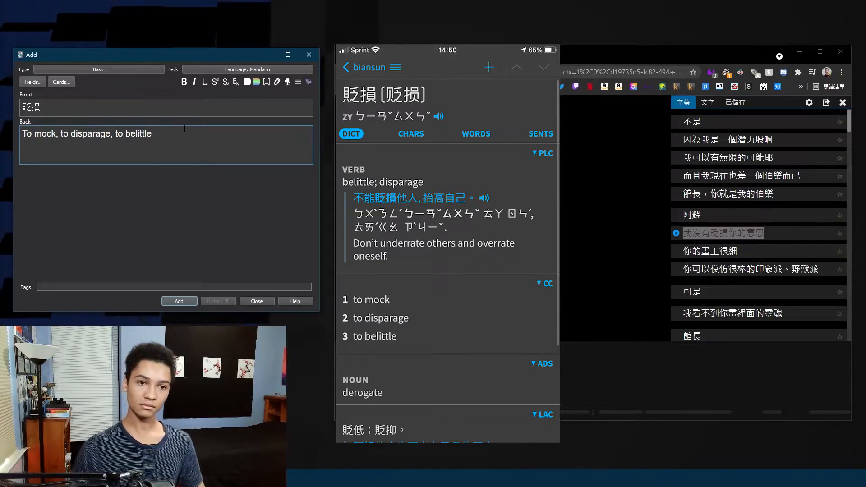
type("- bian3 sun3")
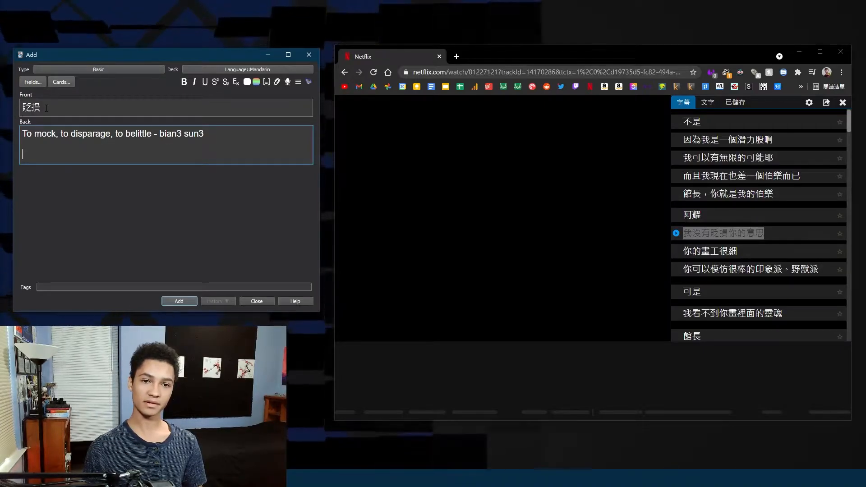
Place the caret in the Front field for the Bilibili subtitle sentence
double_click(30, 106)
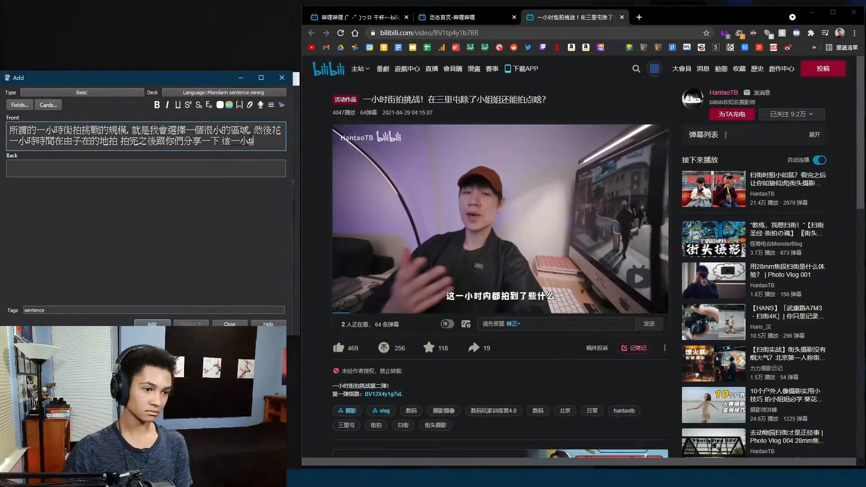
End the front passage with 拍到了些什麼 and move to the Back field
type("拍到了些什麼")
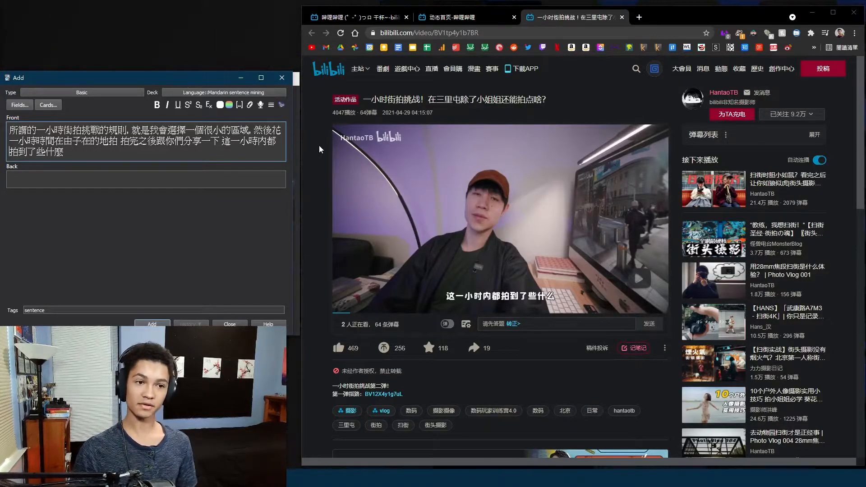
left_click(88, 179)
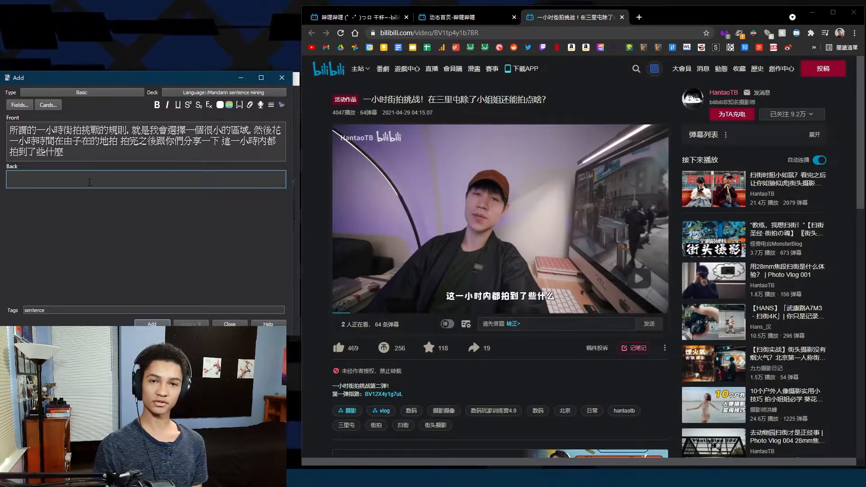
Write the English translation about choosing a small area and spending an hour taking pictures
type("[...], I'm going to choose a small are")
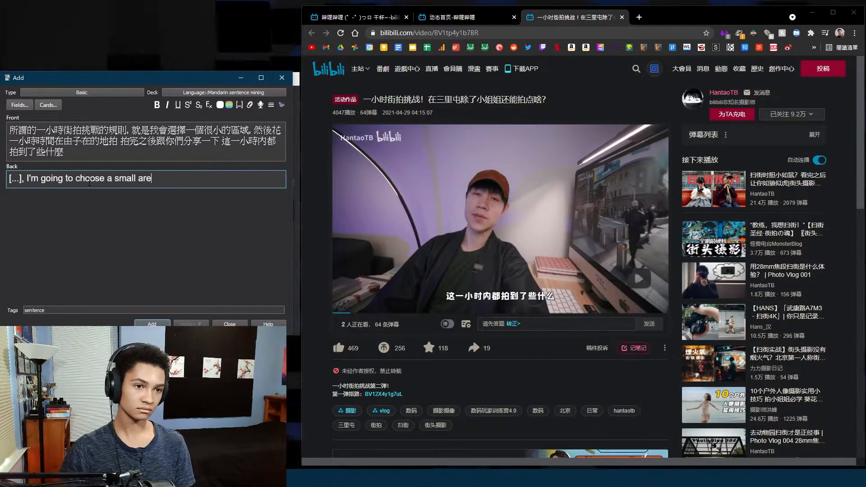
type(", and then I'll spend an hour taking pictures in a carefree way. After I'm done shooting, I'll share everything I've taken with in an hour.")
left_click(147, 140)
type("自由自")
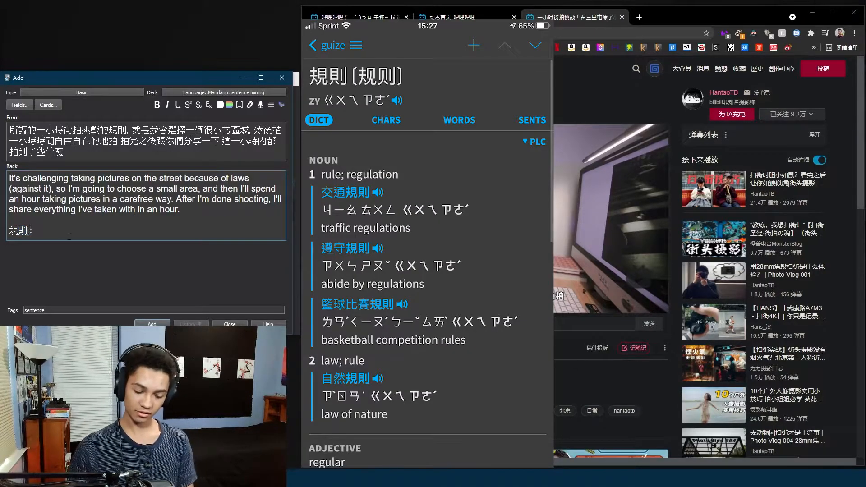
Complete the 規則 line with pinyin gui1 ze2 and meanings rule, regulation, regular
type("- gui1 ze2: rule, regulation")
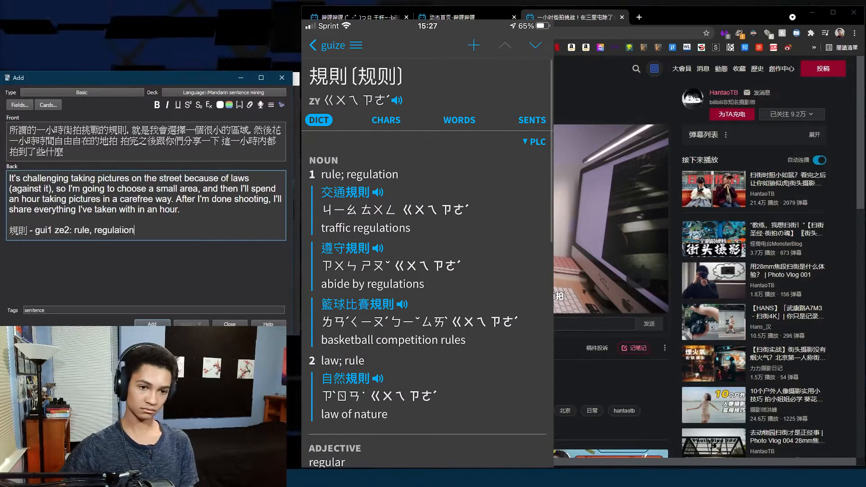
type(", regular (")
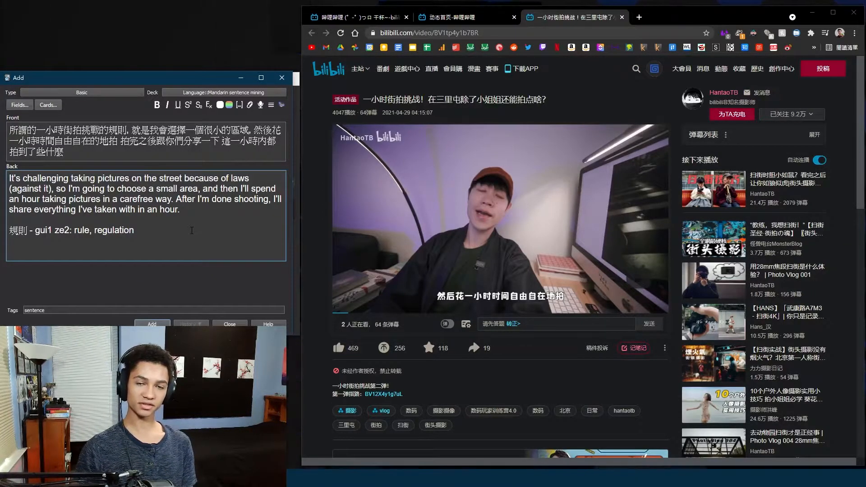
Add the context note '(guy goes walking around town and taking pictures, critiques pictures)' on a new line
type("(guy goes walking around town and taking pictures, criti")
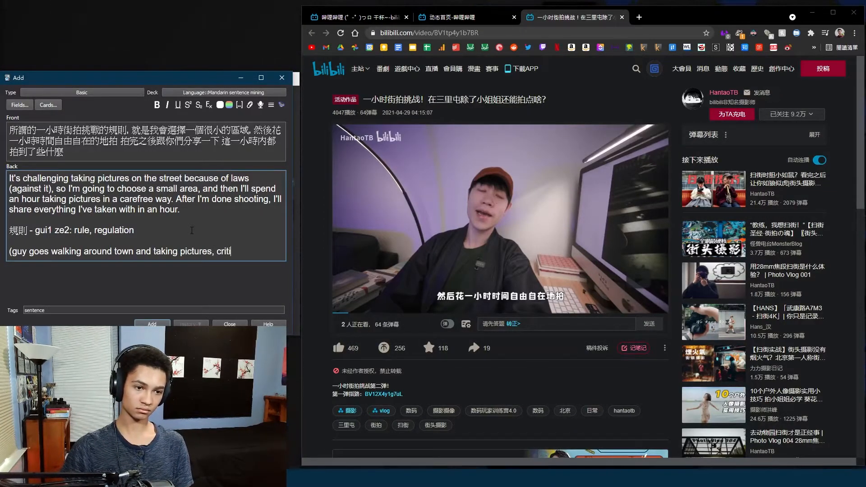
type("ques pictures)")
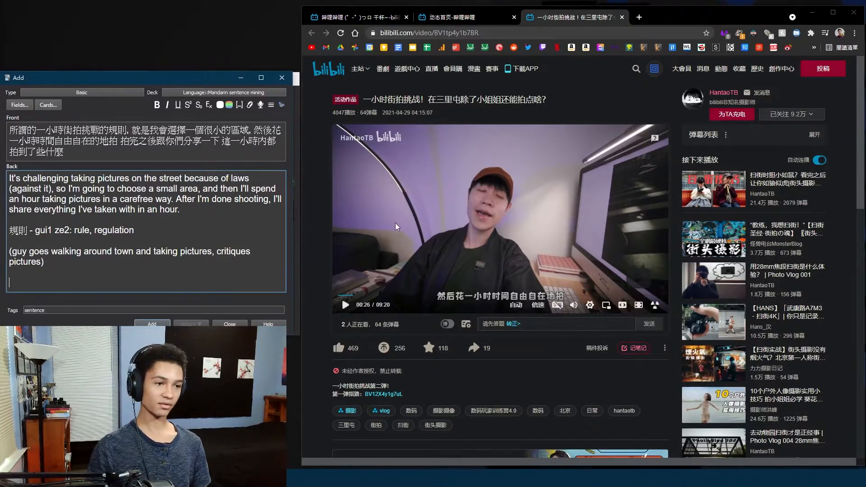
mouse_move(297, 209)
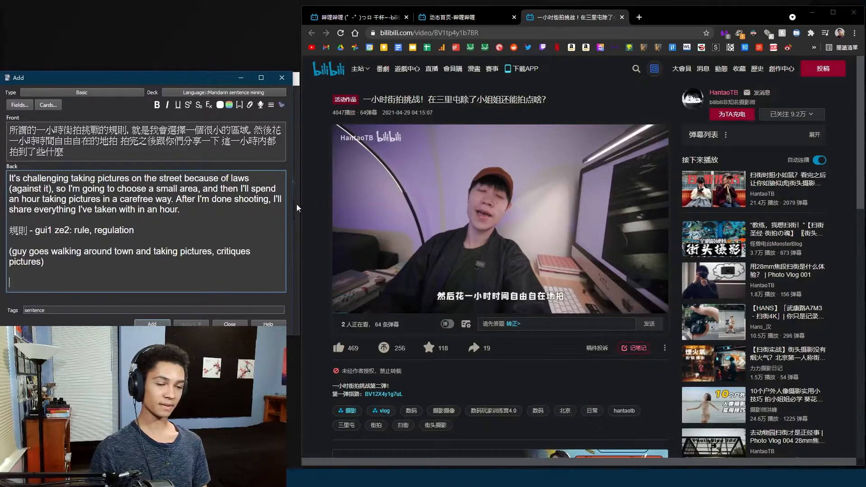
mouse_move(331, 210)
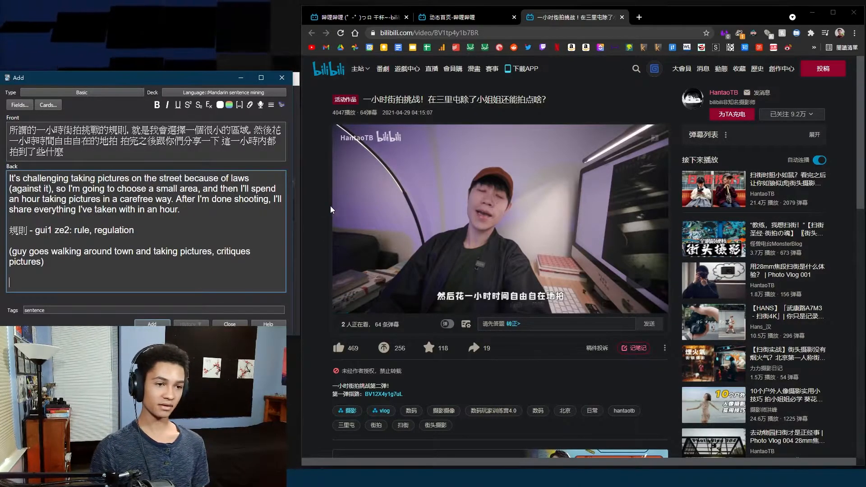
mouse_move(319, 206)
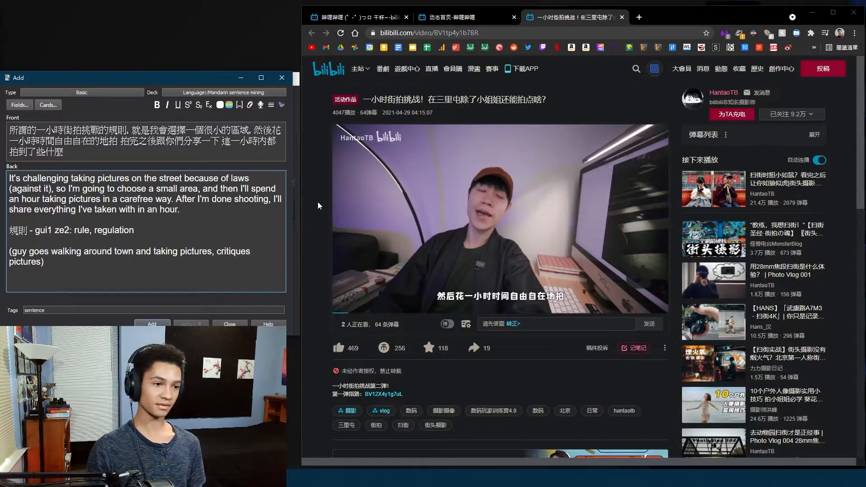
mouse_move(422, 233)
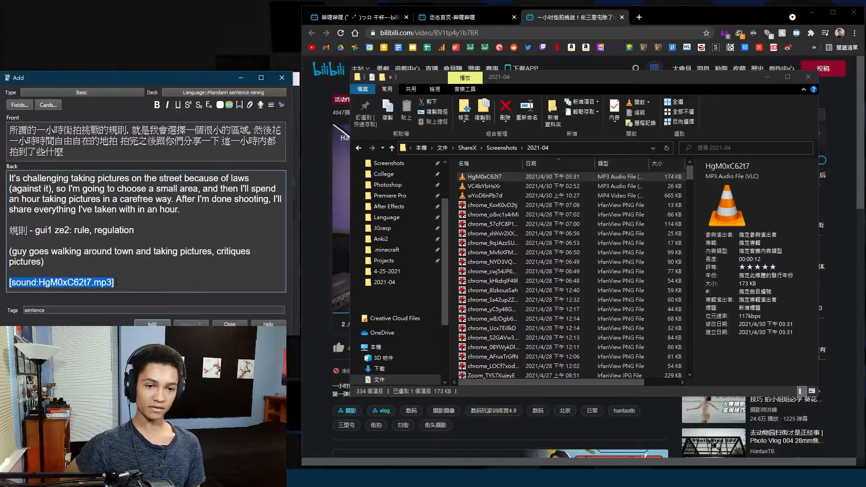
Save the finished sentence card with the HgM0xC62t7.mp3 audio attached to its back
left_click(154, 277)
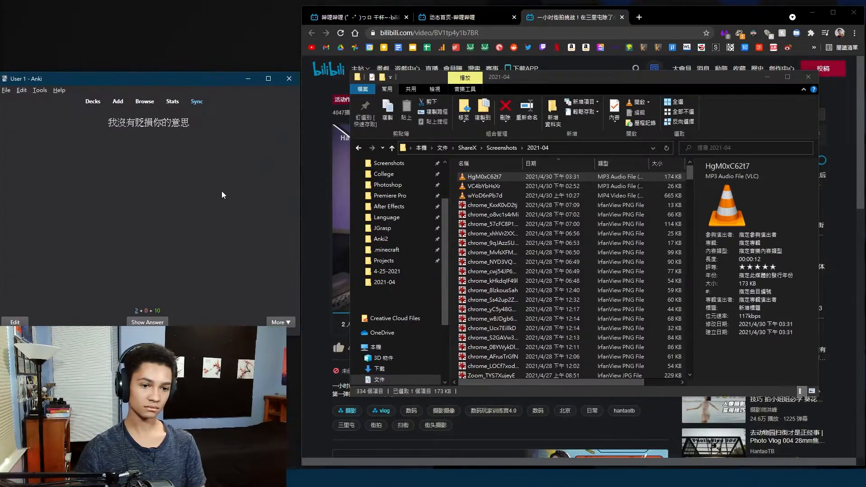
Briefly edit the 我沒有貶損你的意思 review card, then reveal its answer with translation, note, 貶損 definition and audio
left_click(148, 322)
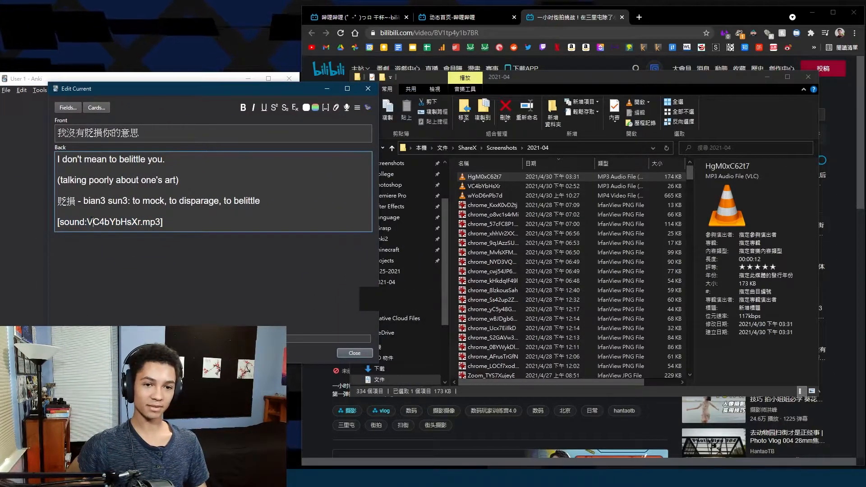
left_click(354, 353)
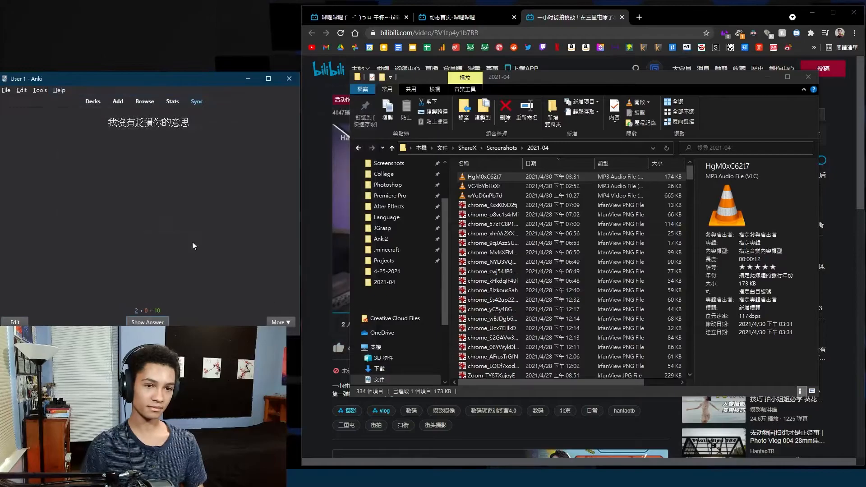
left_click(147, 322)
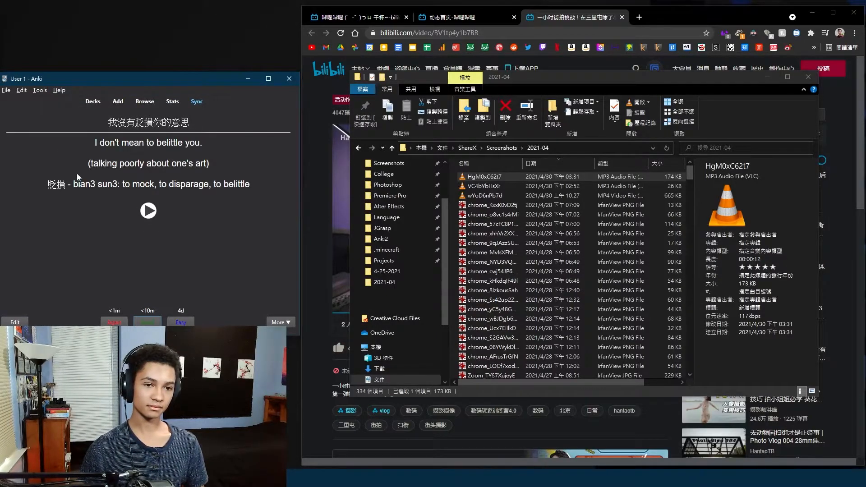